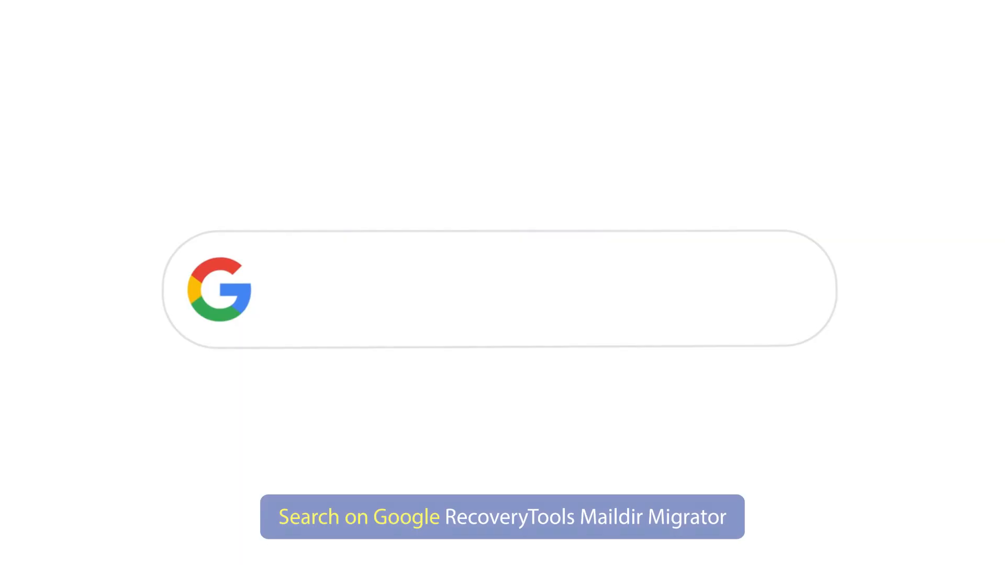
- Search Google for 'RecoveryTools Maildir Migrator'
type("RecoveryTools Maildir Migrator")
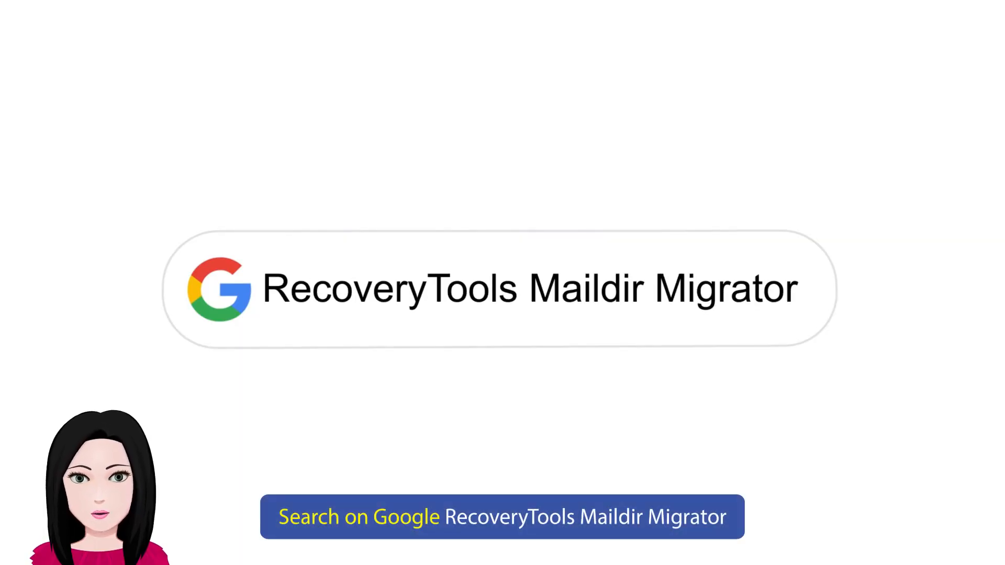
left_click(504, 516)
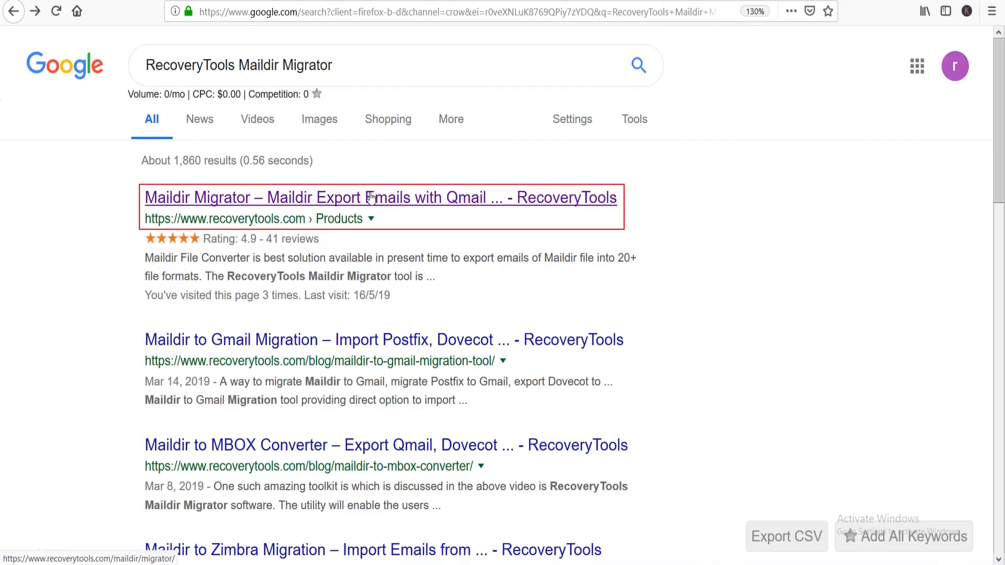
- Download setup-maildir-migrator.exe from the Maildir Migrator product page and launch it from downloads
left_click(378, 197)
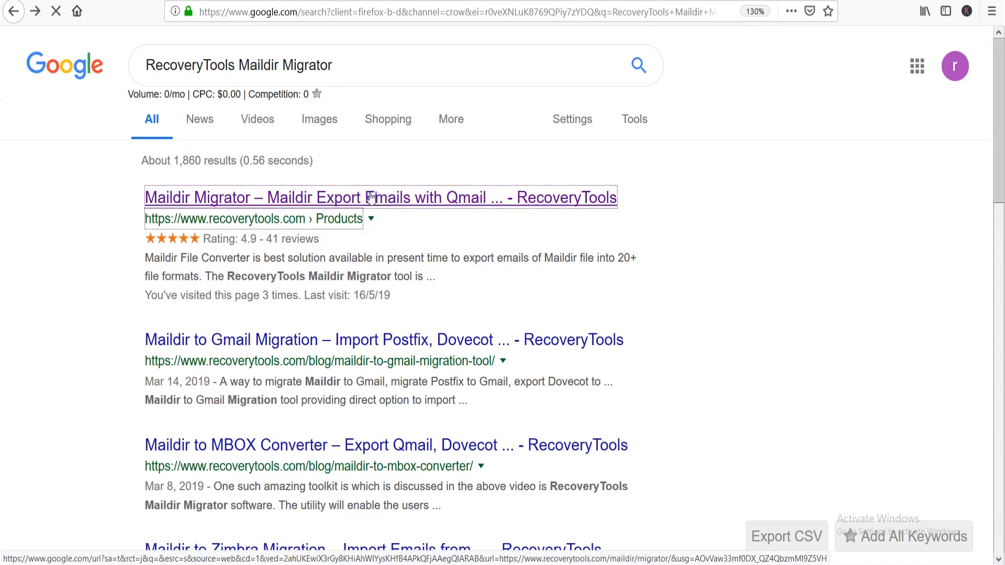
left_click(378, 198)
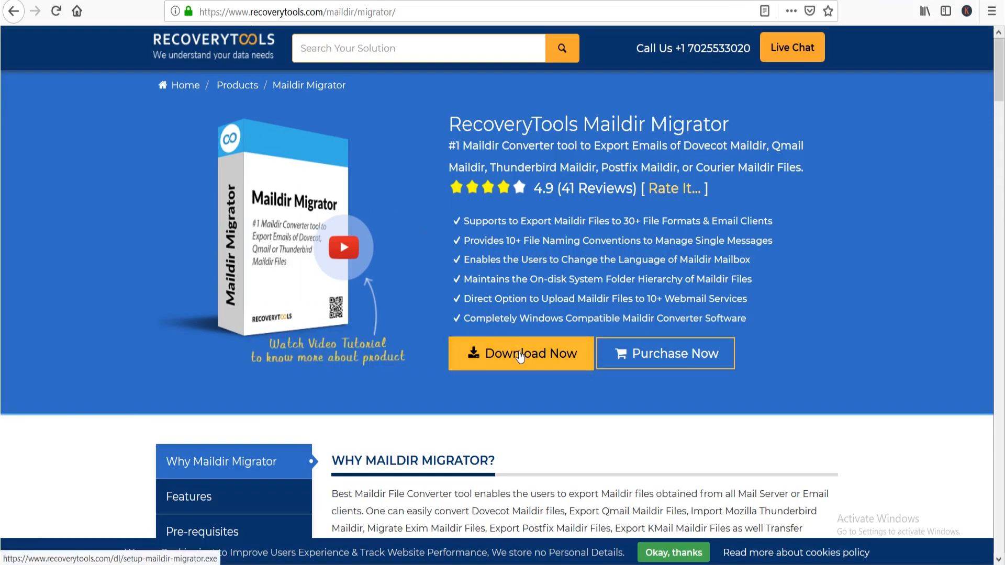
left_click(521, 353)
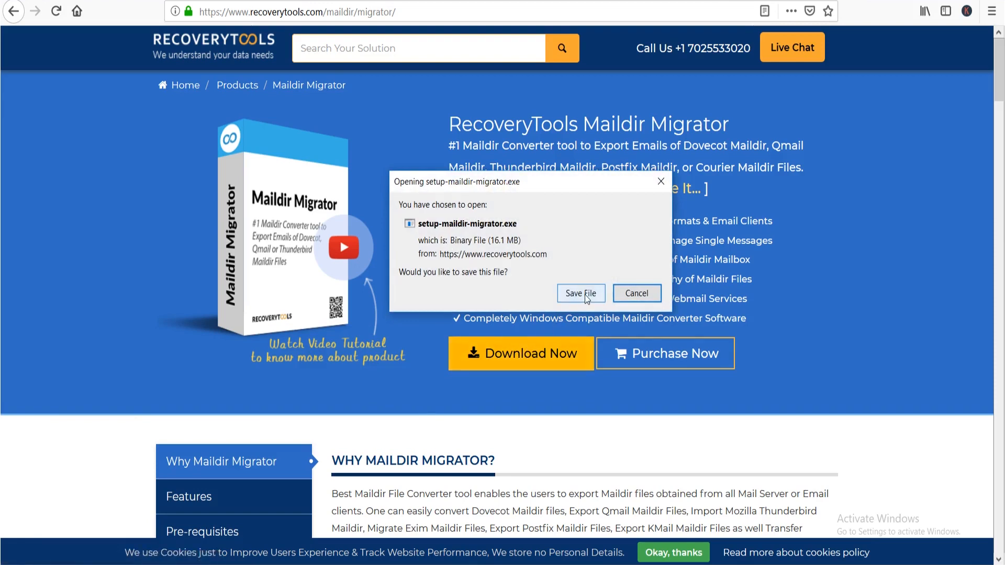
left_click(579, 293)
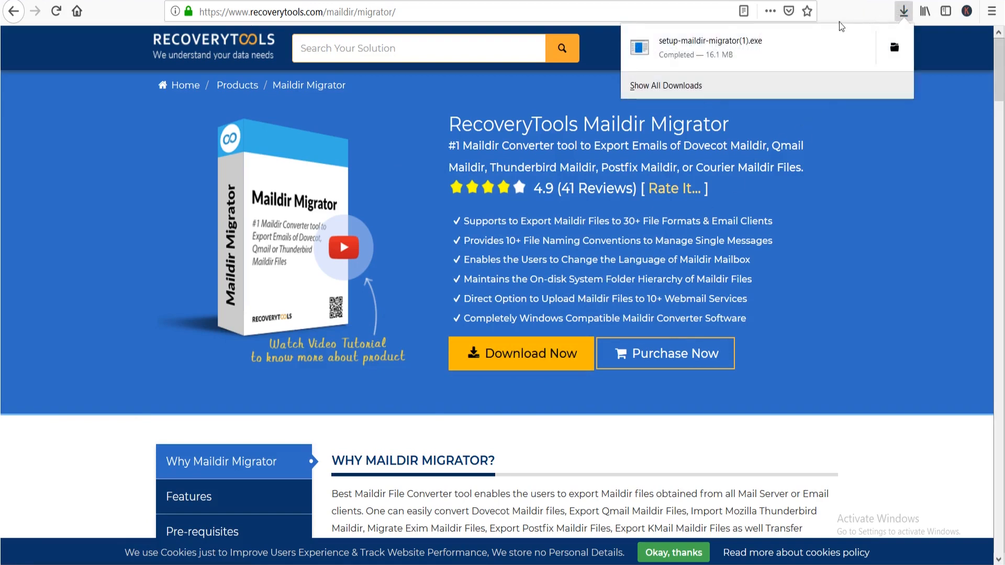
left_click(904, 11)
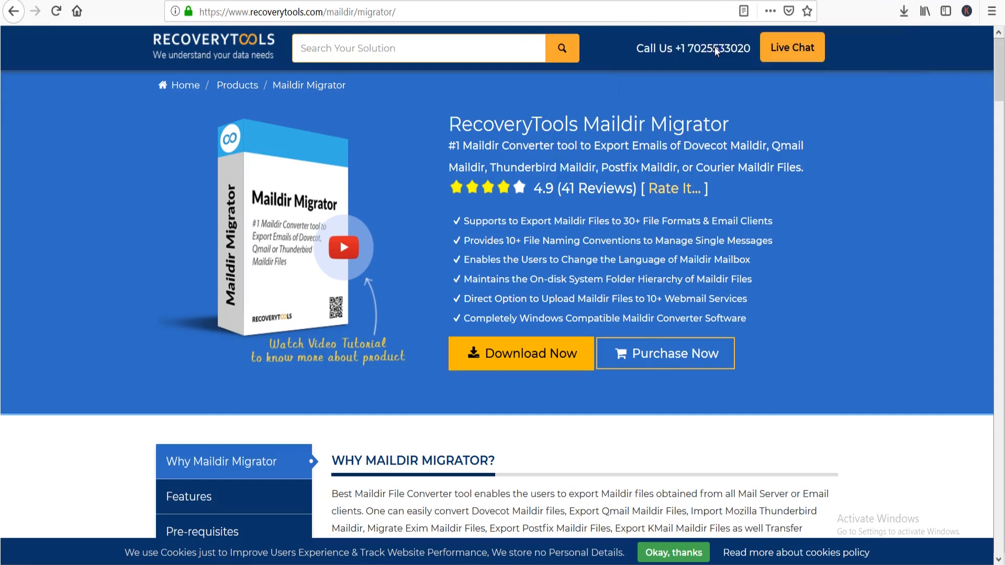
- Run the setup wizard, accept the license agreement and install Maildir Migrator
left_click(520, 353)
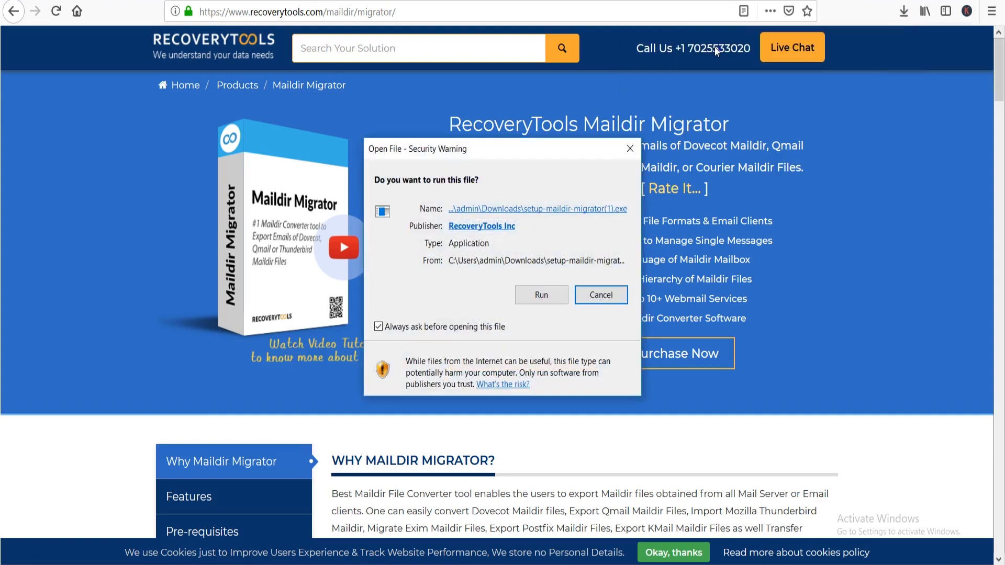
mouse_move(577, 267)
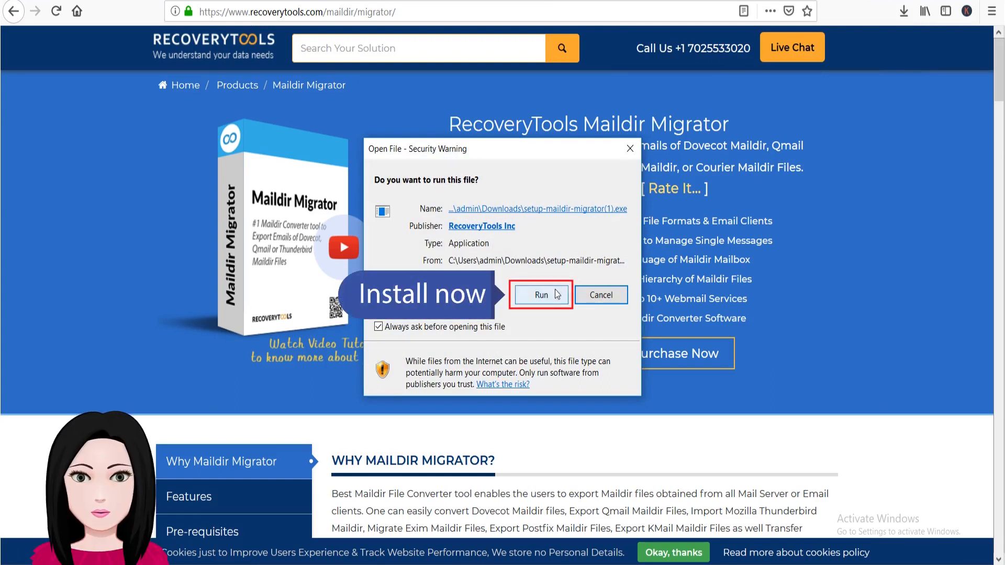
left_click(540, 295)
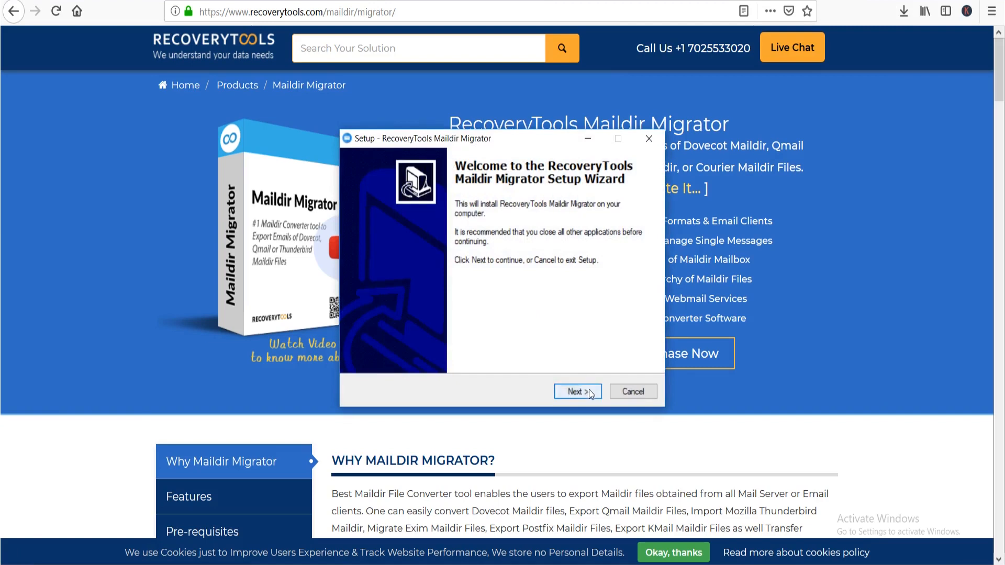
left_click(576, 392)
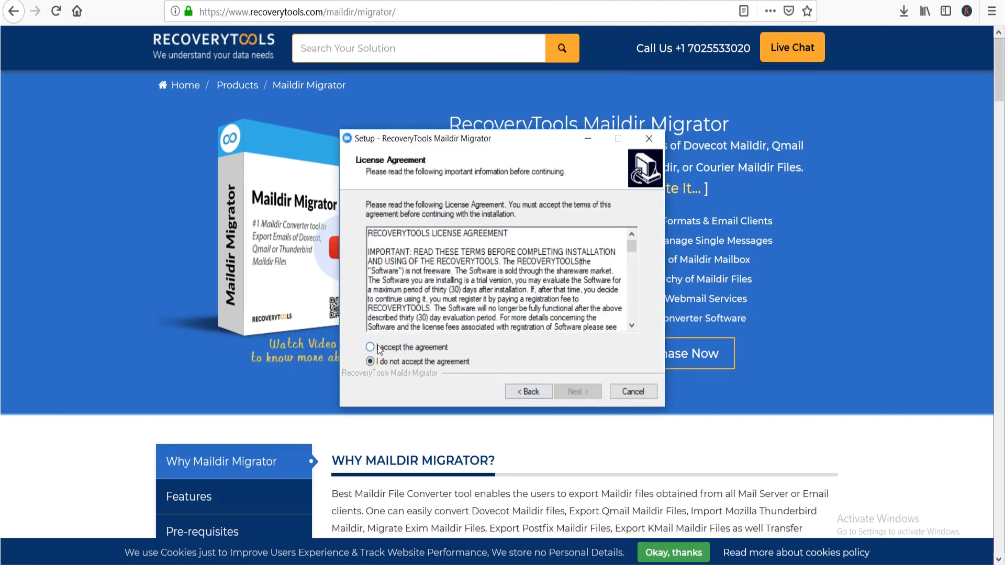
left_click(369, 347)
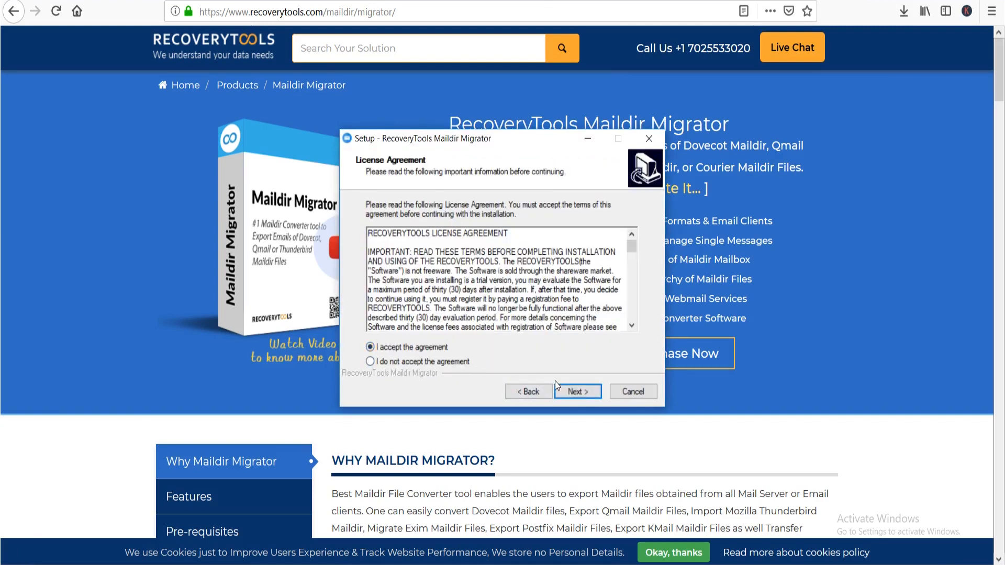
left_click(576, 390)
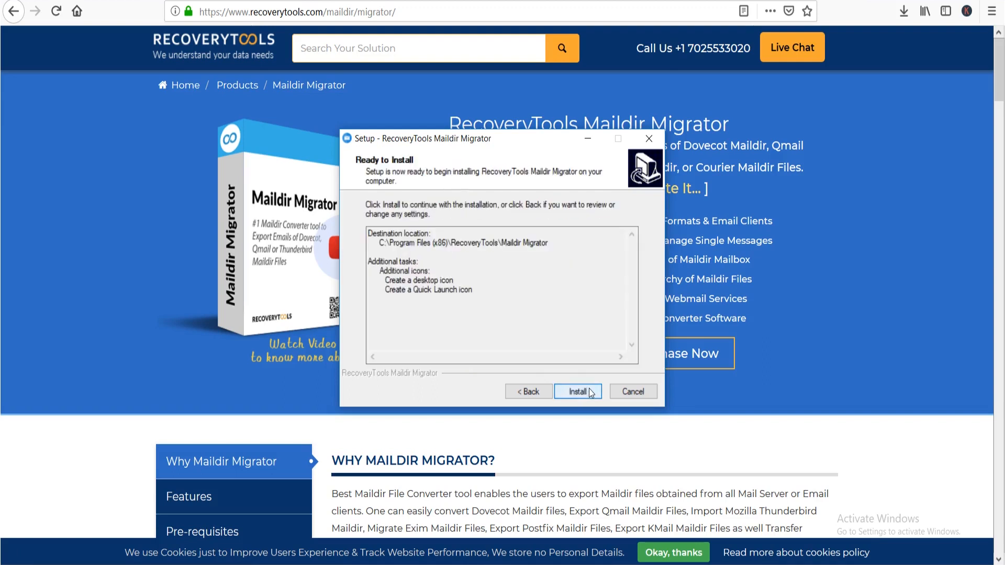
left_click(576, 392)
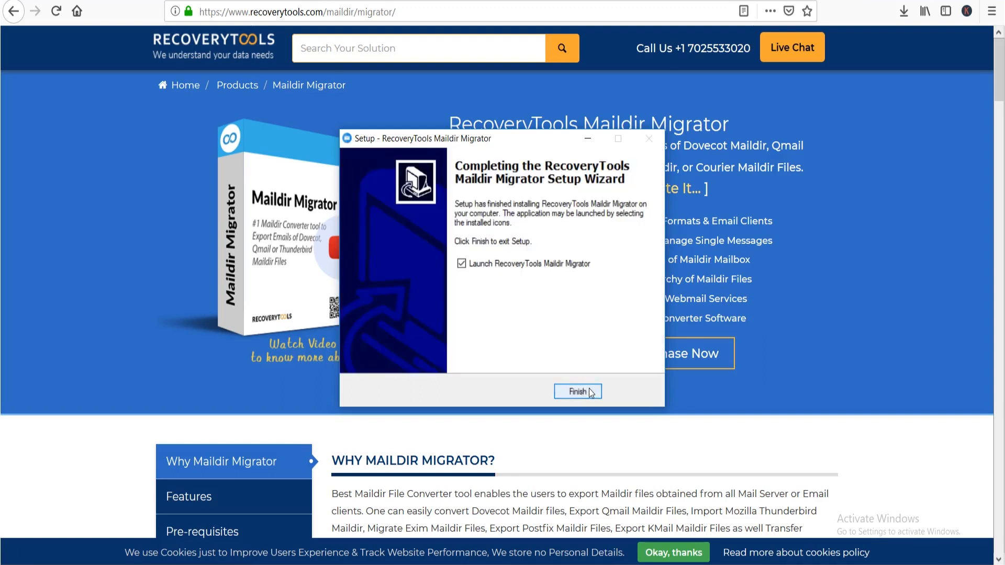
- Launch Maildir Migrator from setup and move past Welcome to the Select File(s) step
left_click(576, 391)
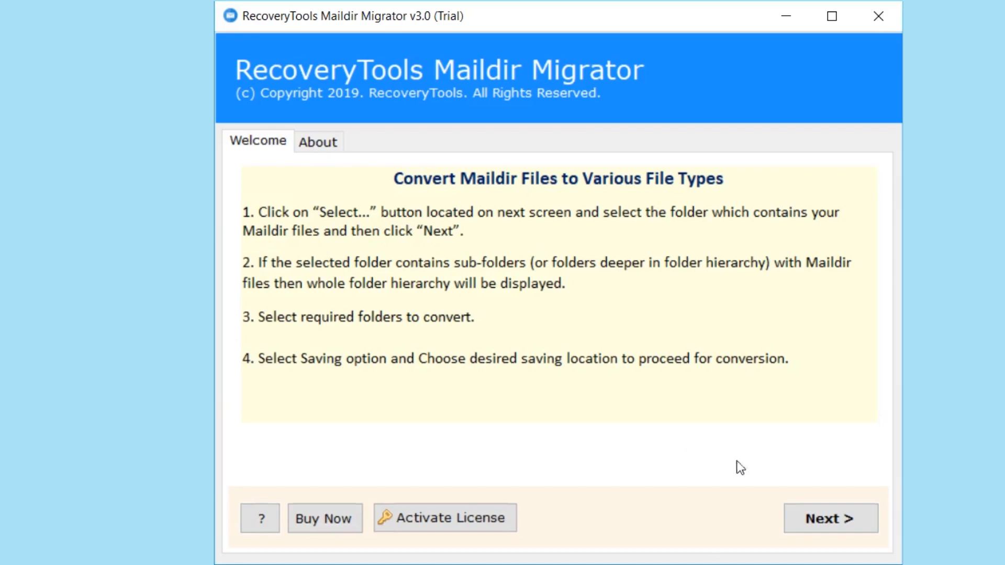
left_click(829, 518)
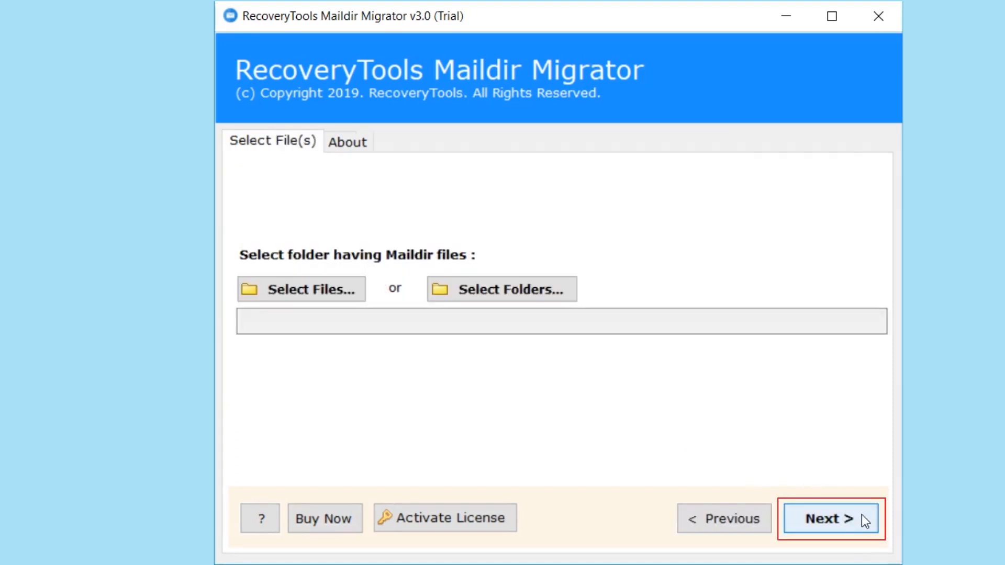
mouse_move(486, 387)
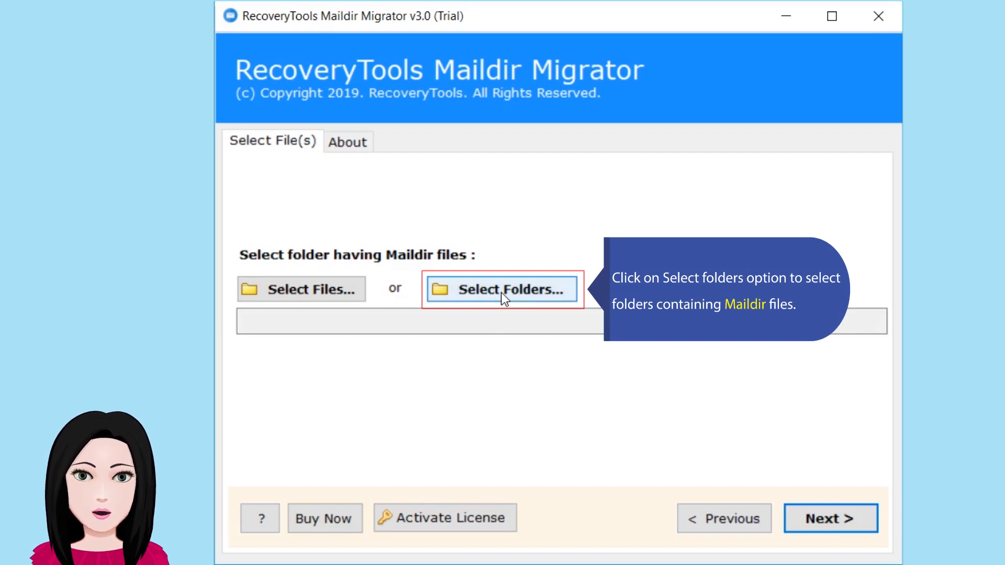
- Select the Data folder from F:\01-05-2019\New folder as the Maildir source (98 items)
left_click(502, 289)
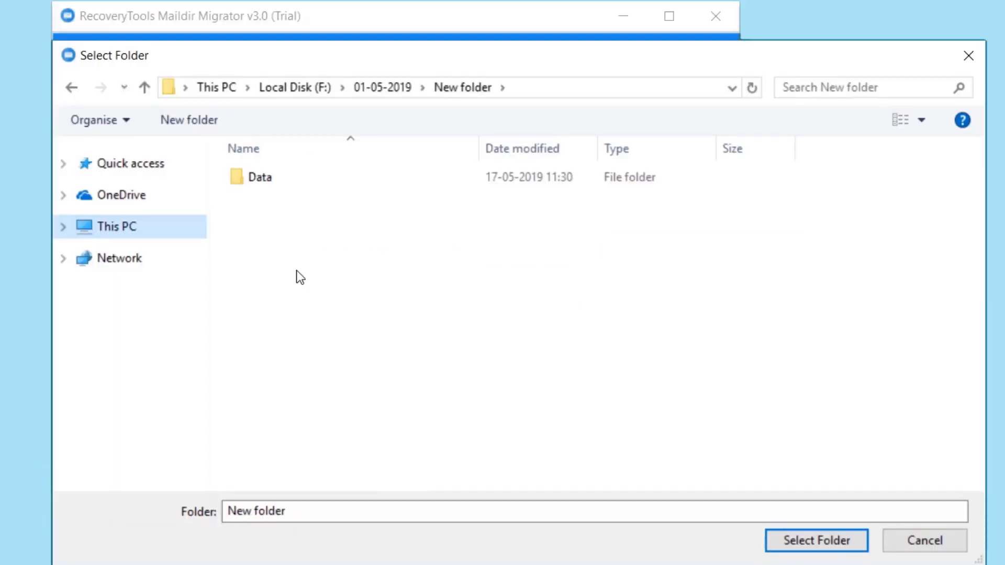
left_click(259, 177)
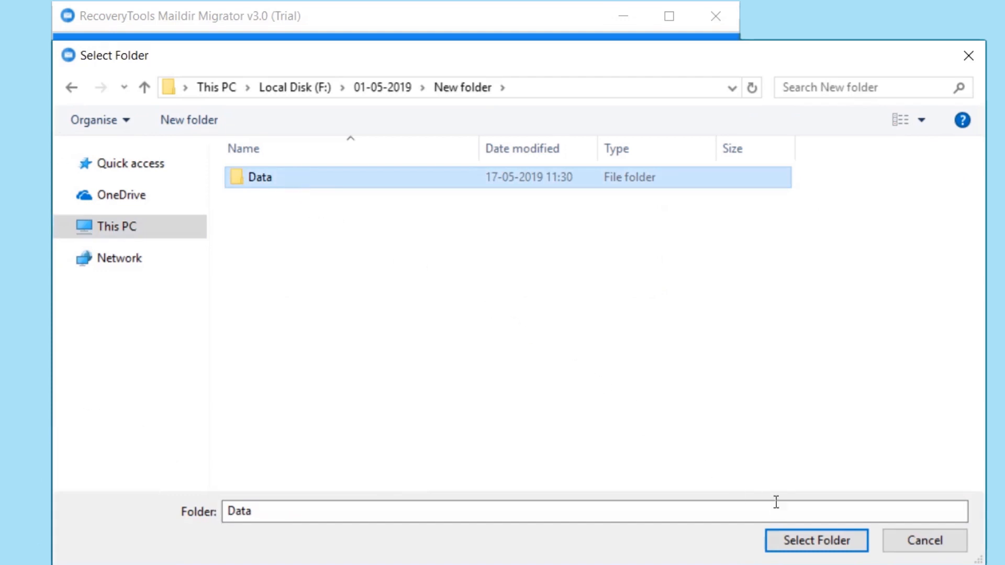
left_click(815, 541)
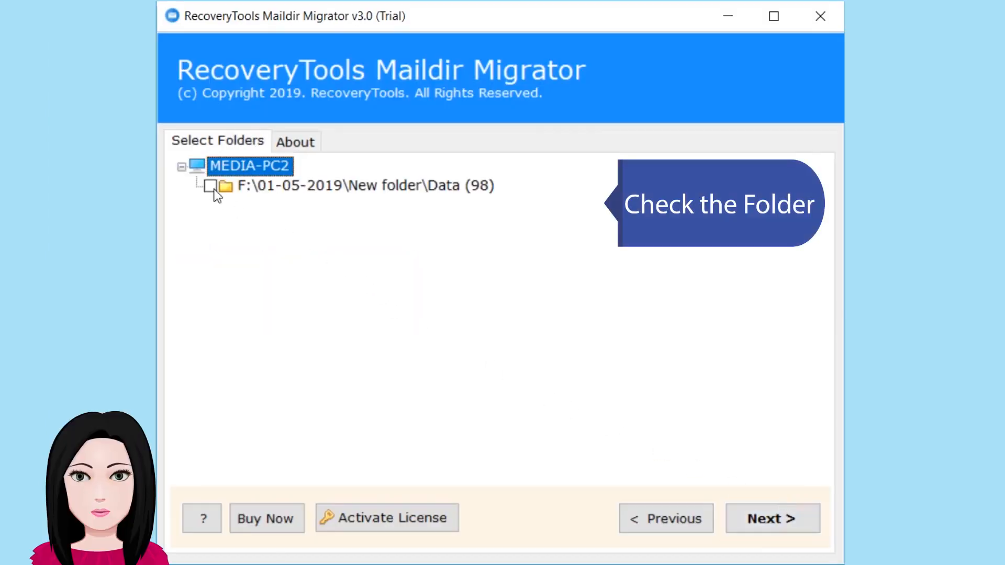
- Check the Data folder for conversion and proceed to the saving options
left_click(211, 187)
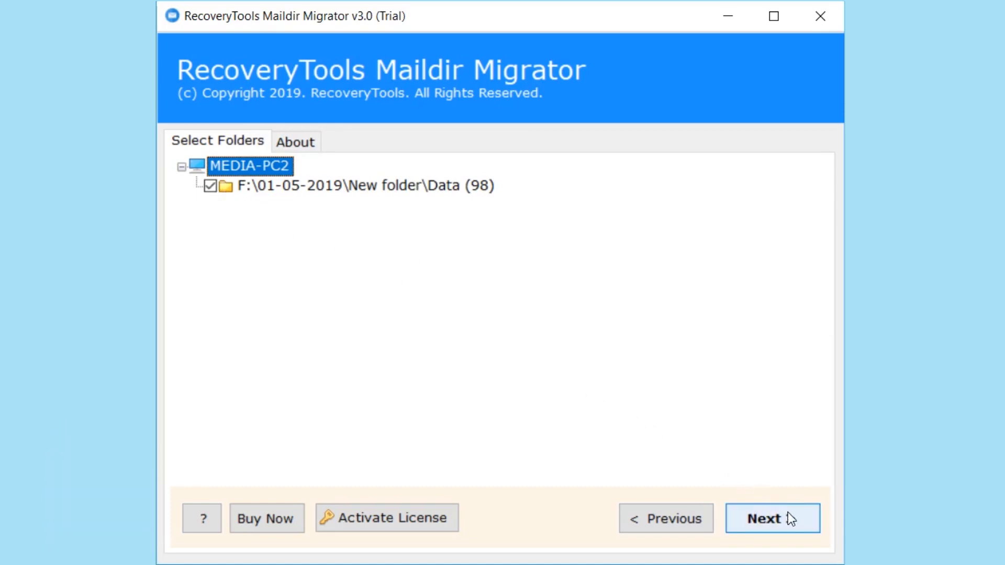
left_click(772, 518)
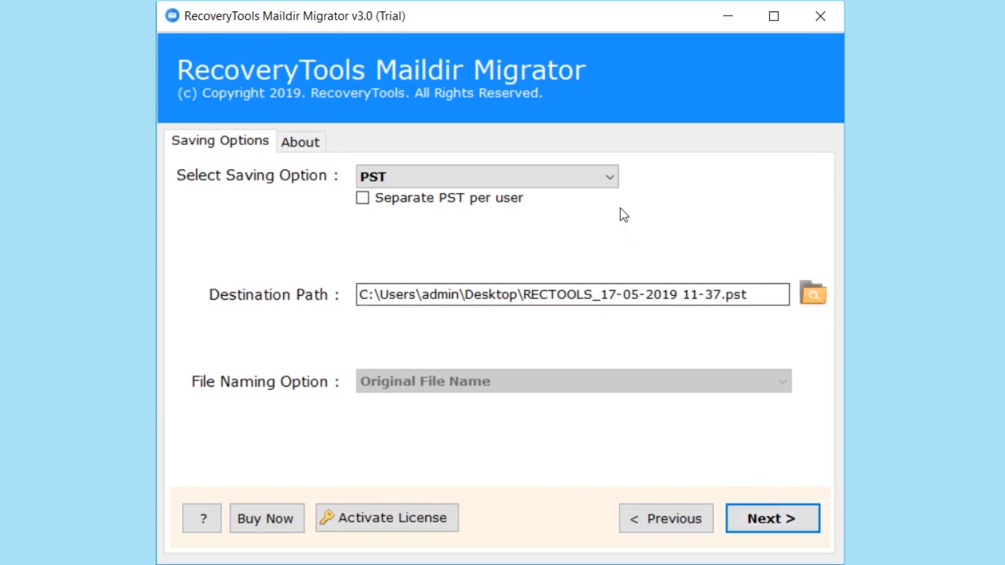
- Keep PST as the saving option with the Desktop destination and run the conversion
left_click(609, 177)
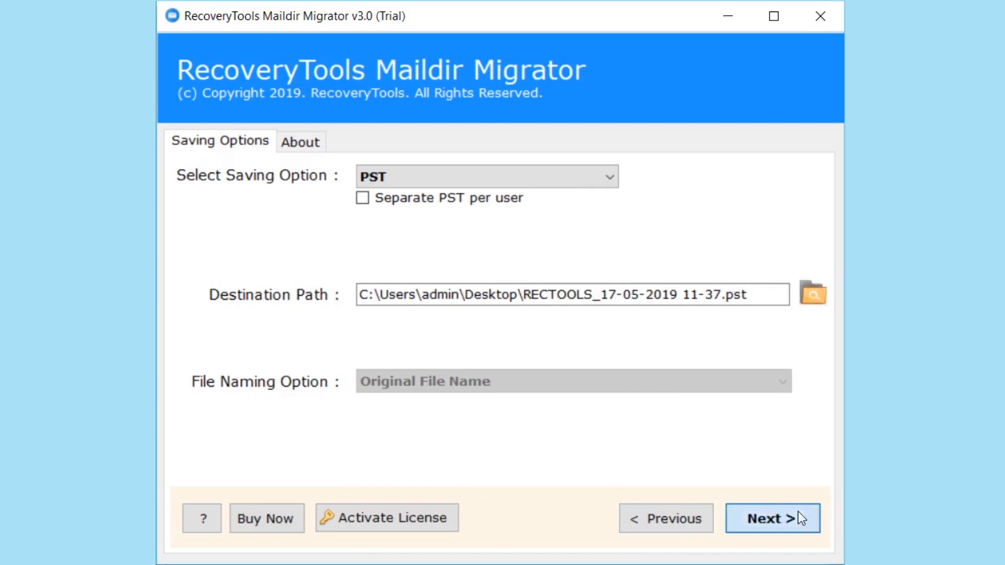
left_click(772, 518)
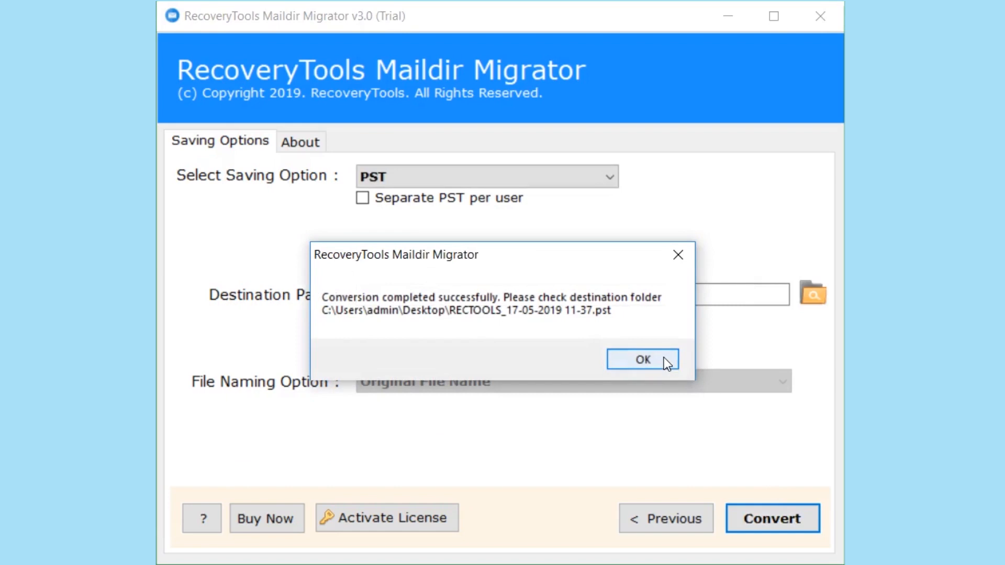
left_click(642, 359)
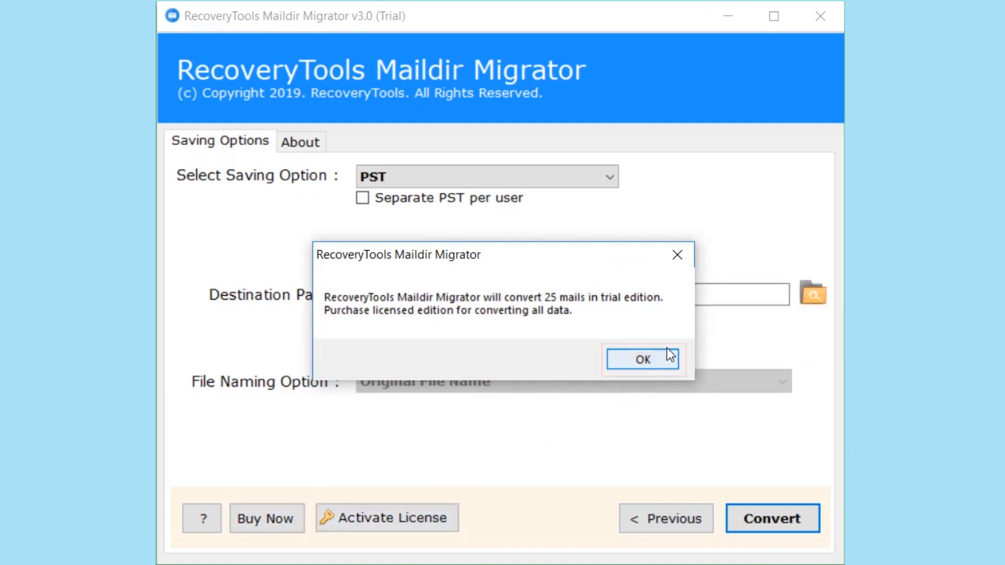
left_click(642, 359)
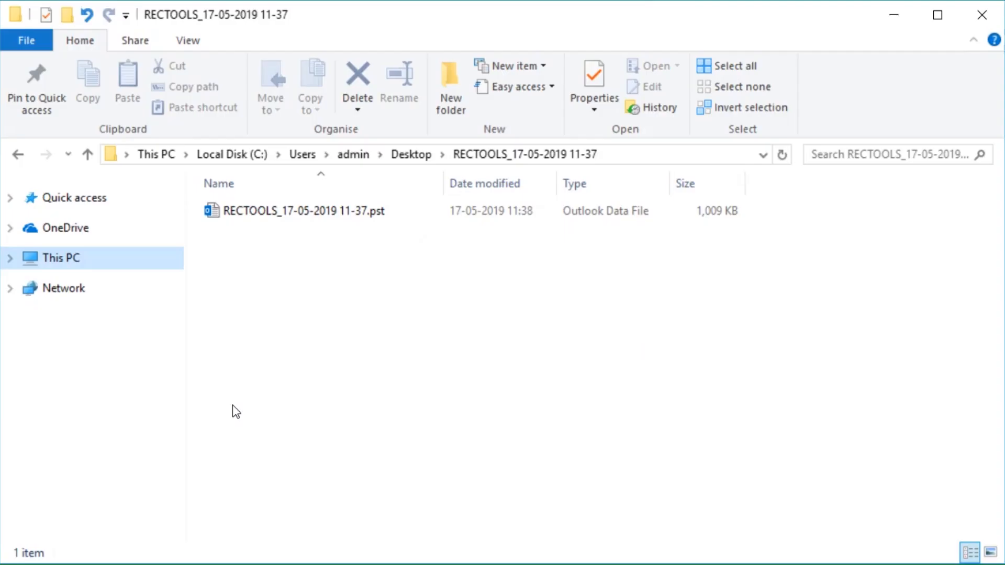
left_click(305, 211)
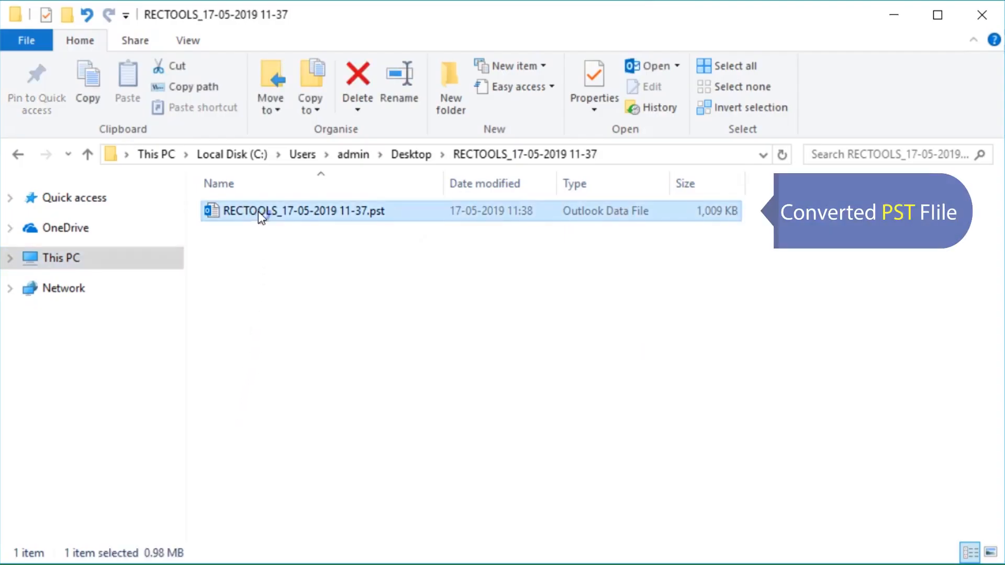